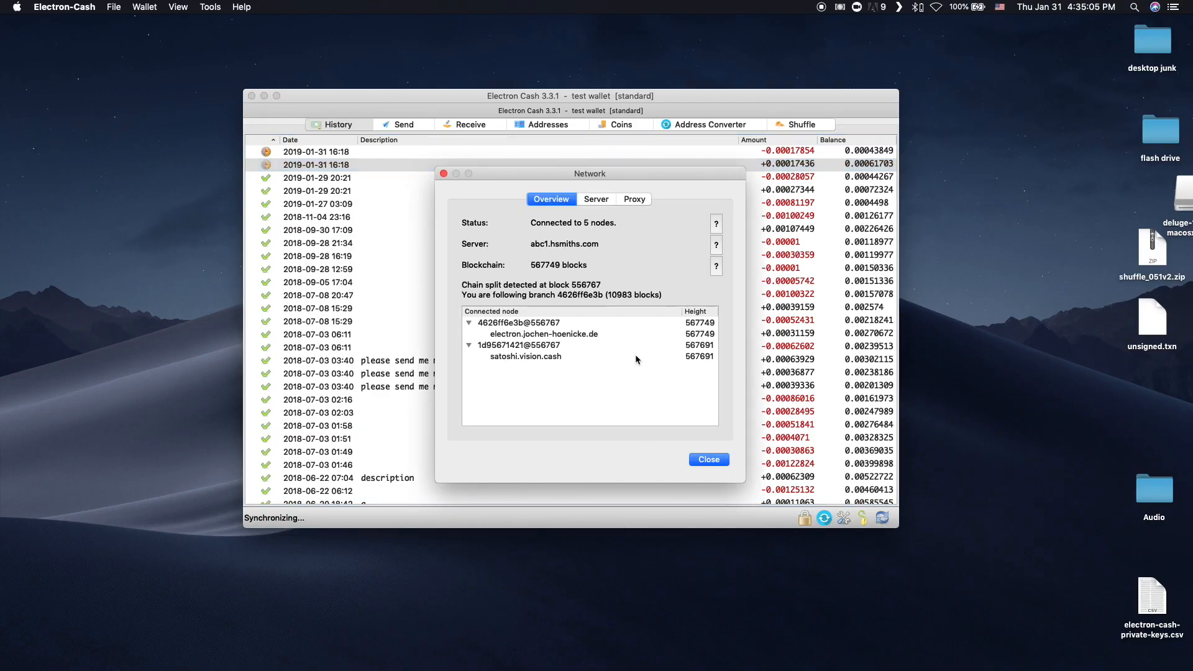
{"action": "mouse_move", "coordinate": [611, 332]}
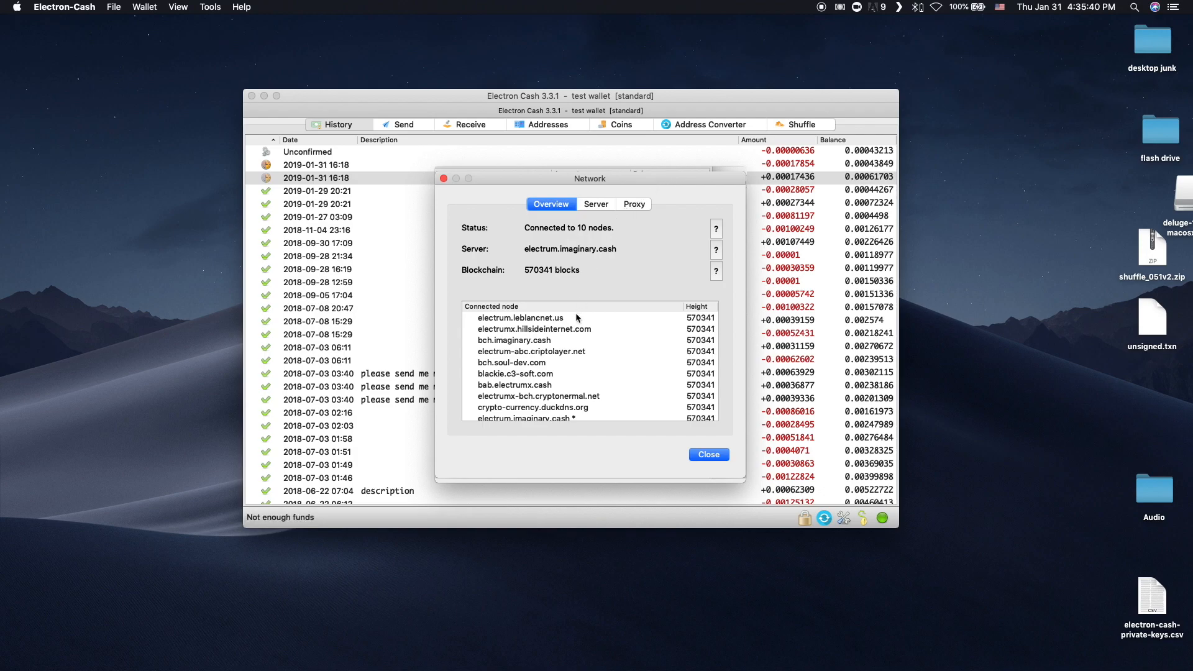
{"action": "mouse_move", "coordinate": [572, 323]}
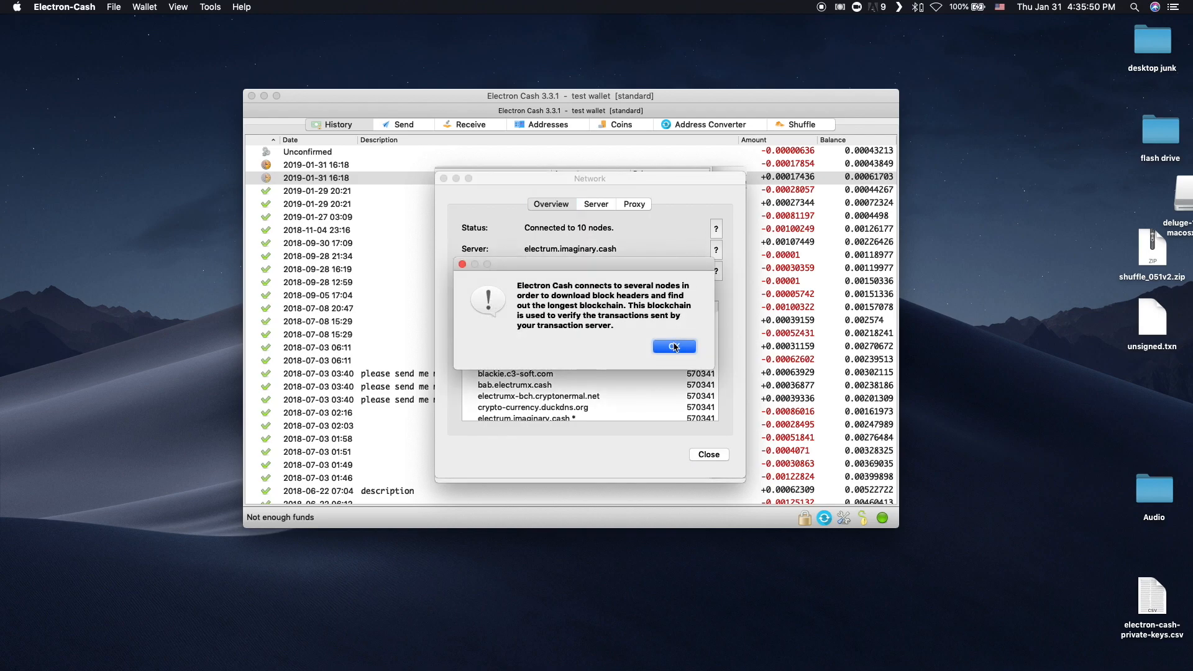
Make bab.electrumx.cash the wallet's active server from the connected nodes list
{"action": "left_click", "coordinate": [672, 347]}
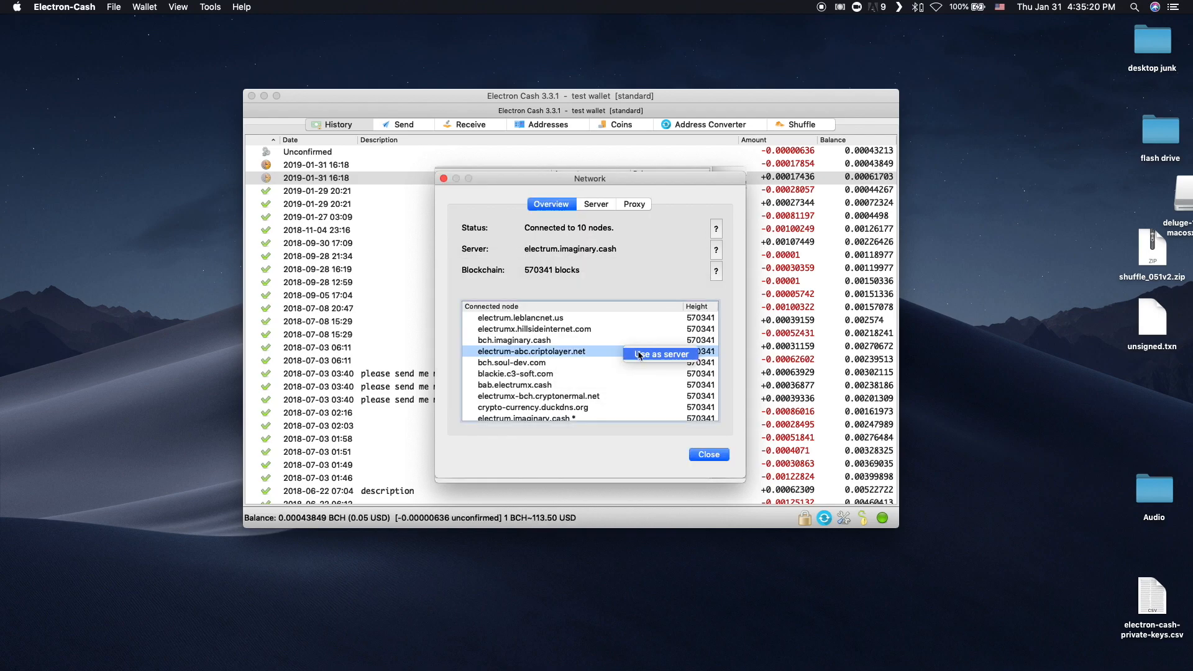
{"action": "left_click", "coordinate": [658, 354]}
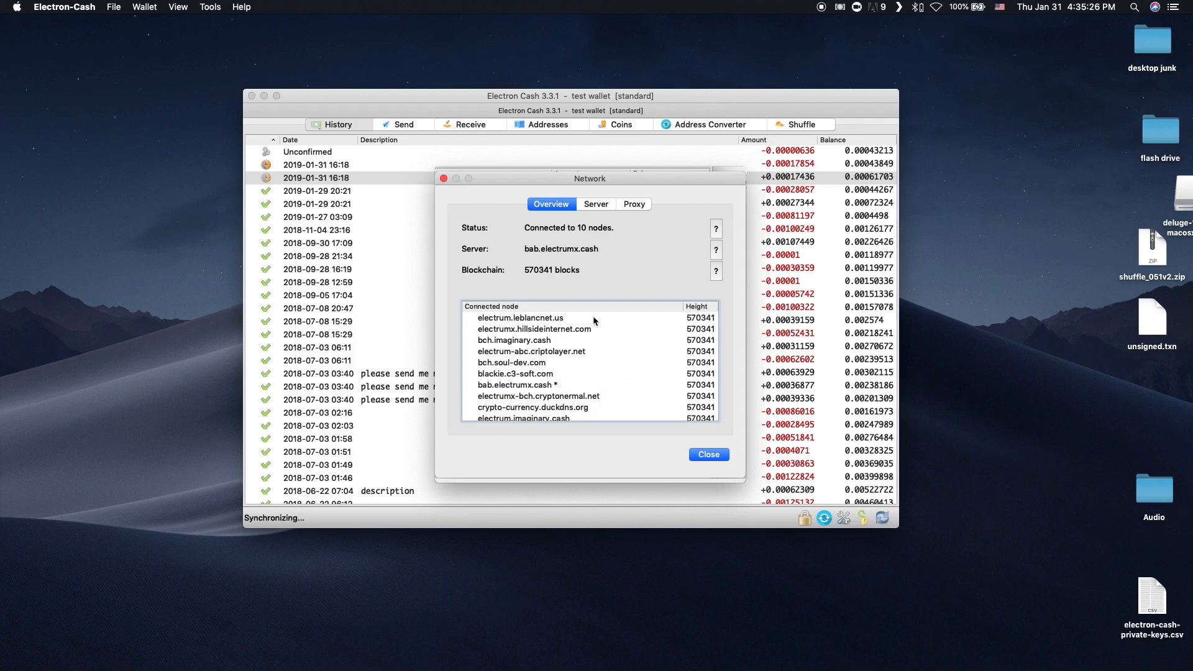
{"action": "left_click", "coordinate": [595, 204]}
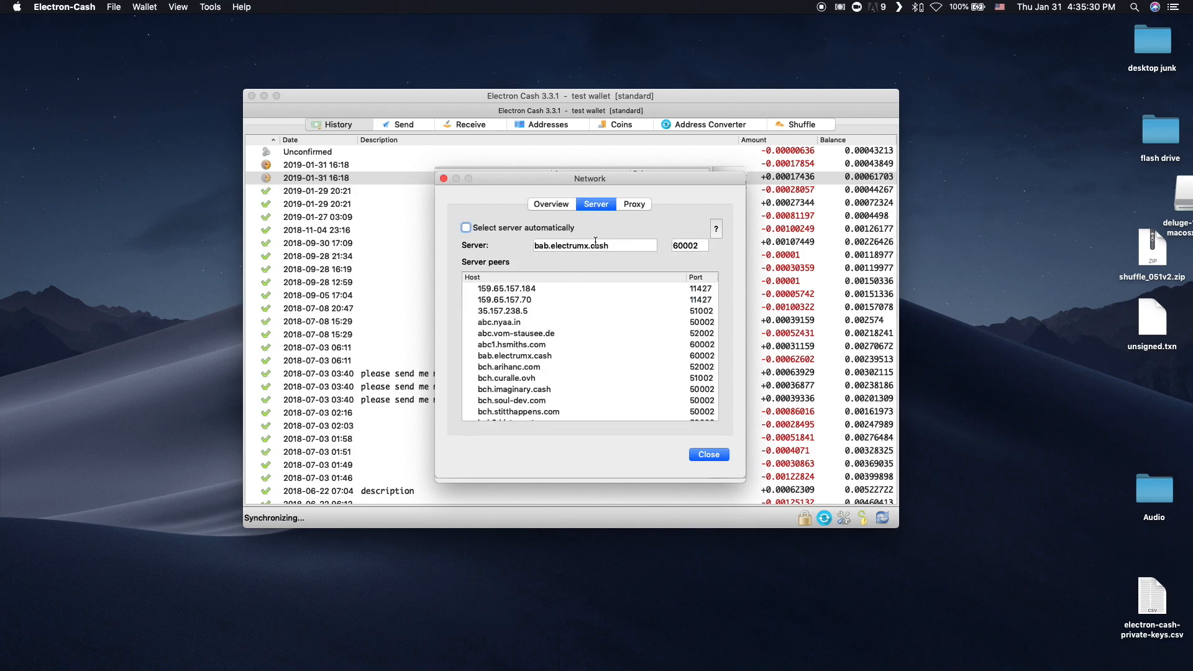
Toggle automatic server selection on and back off, keeping manual server choice
{"action": "left_click", "coordinate": [466, 227]}
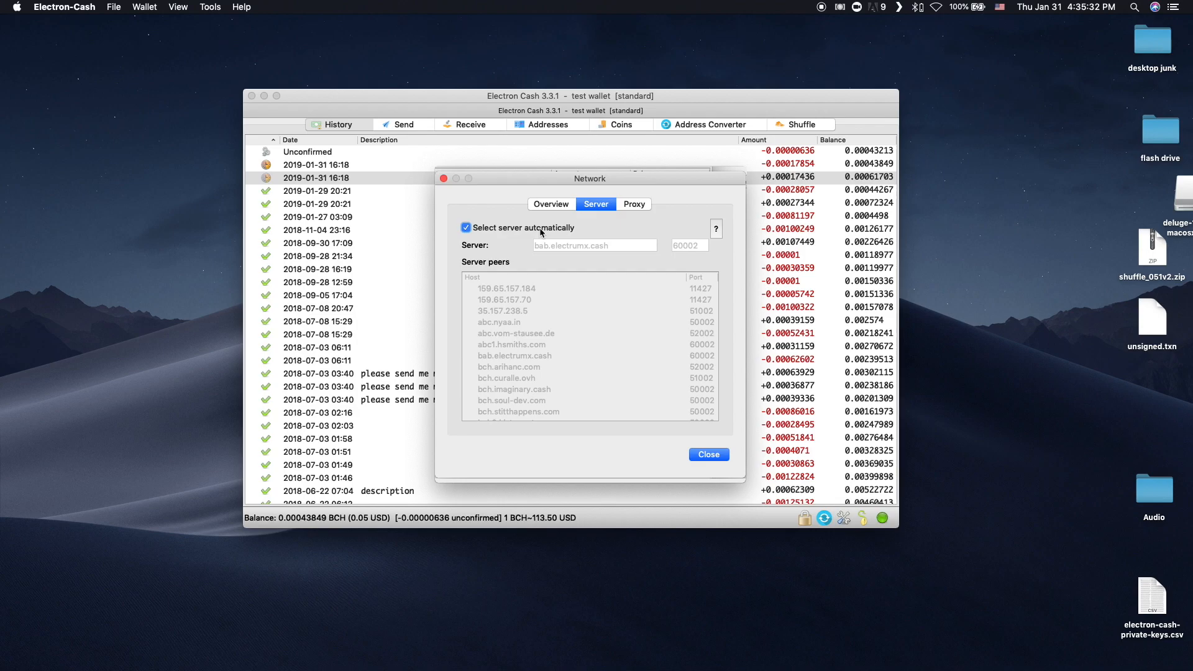
{"action": "left_click", "coordinate": [466, 228]}
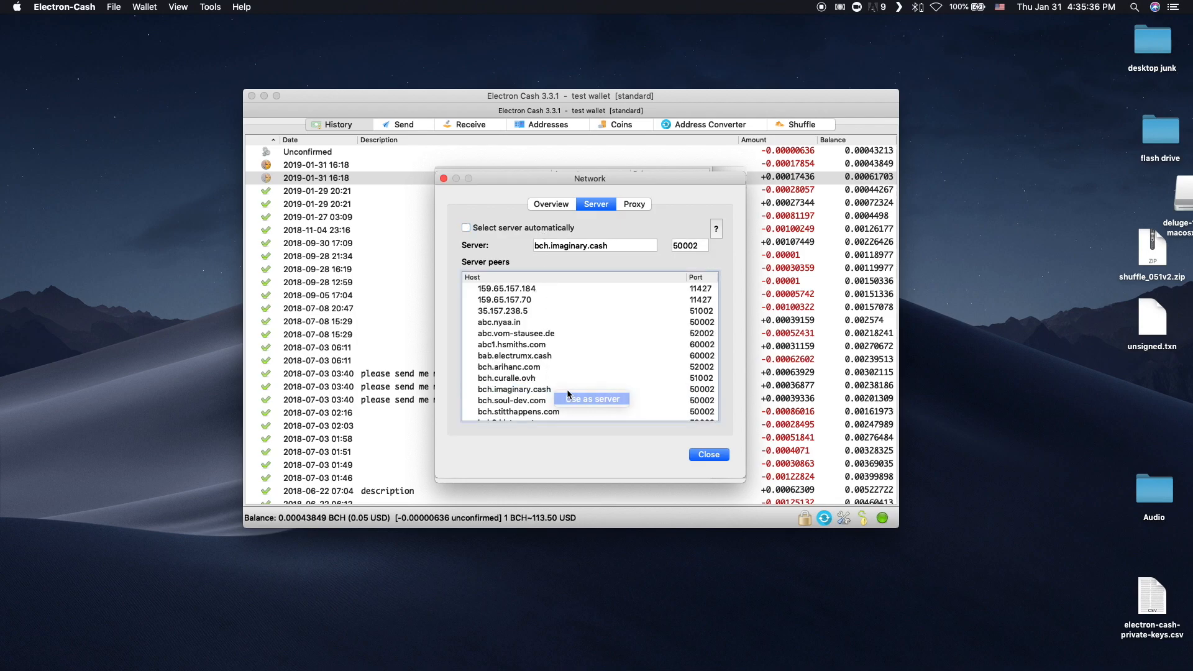
{"action": "scroll", "scroll_direction": "down", "scroll_amount": 3}
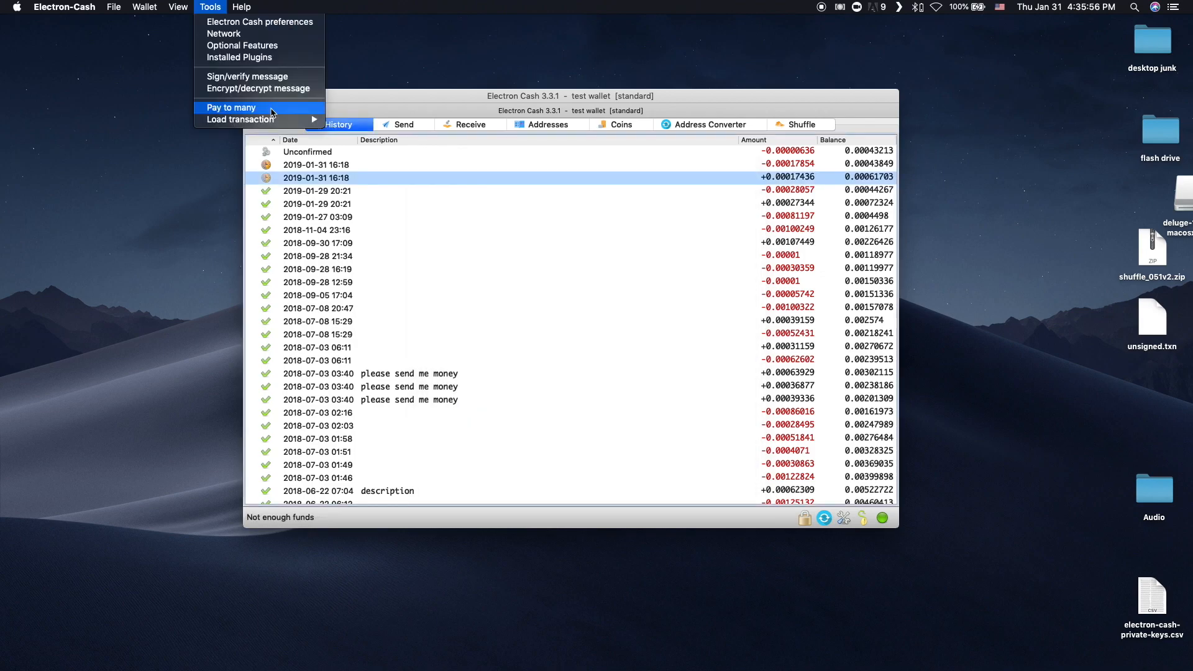
Start a Pay to many payment from the Tools menu and dismiss the format hint
{"action": "left_click", "coordinate": [231, 107]}
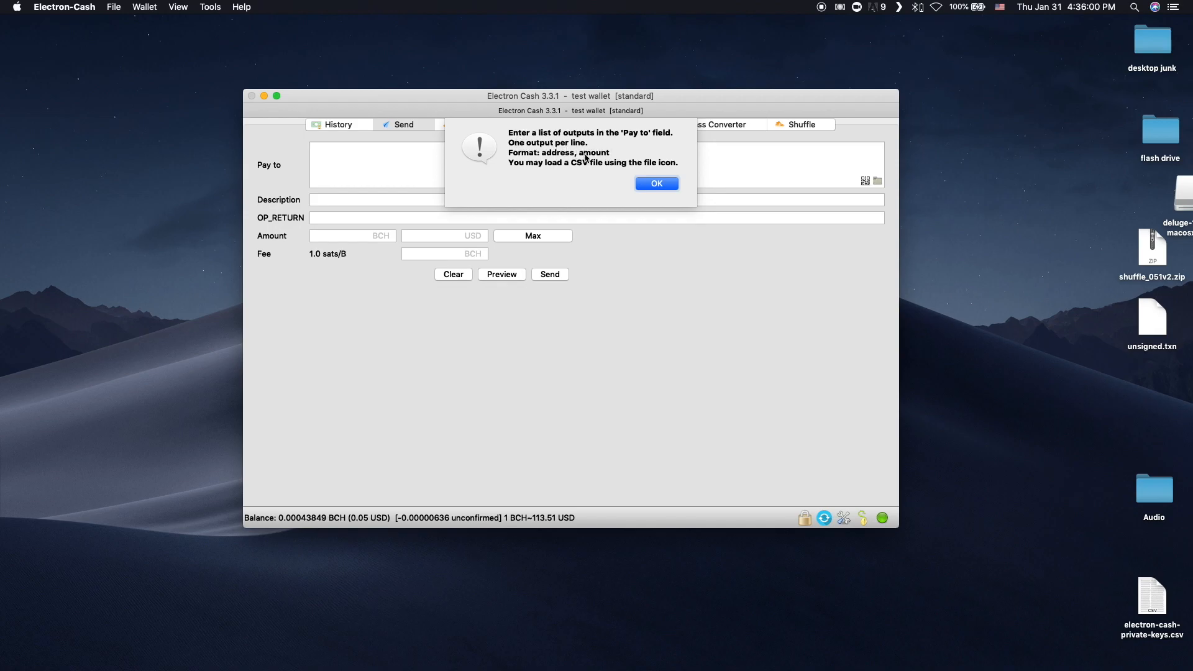
{"action": "left_click", "coordinate": [656, 183]}
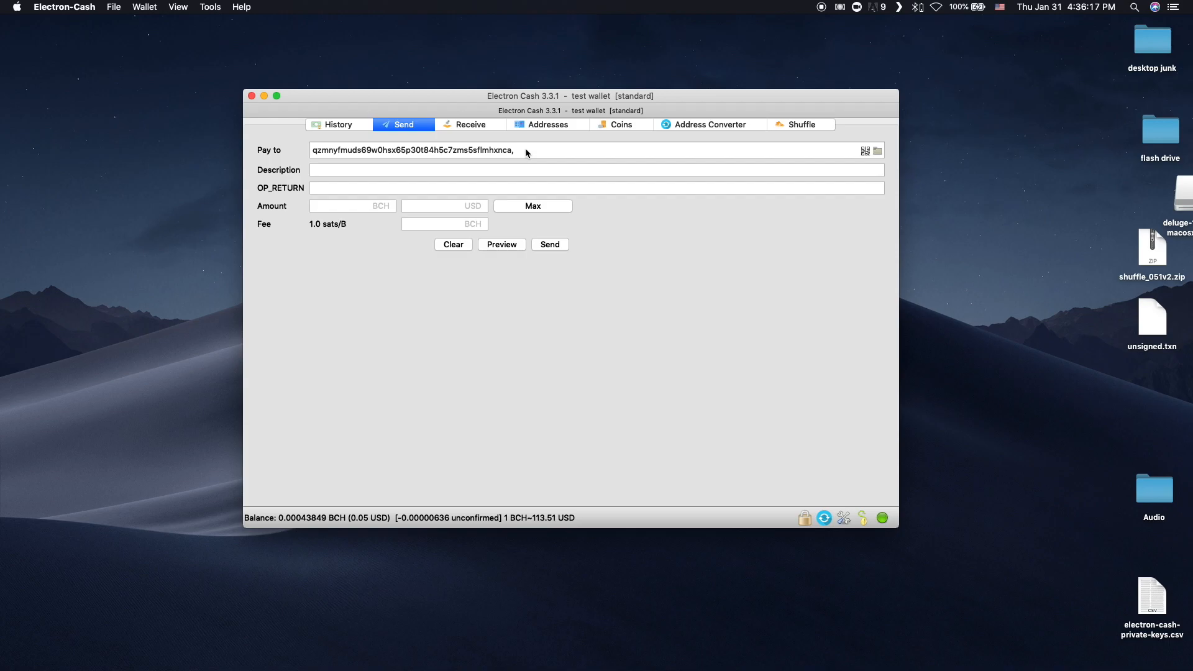
Enter two address-and-amount lines totalling 0.00035 BCH in the Pay to box
{"action": "type", "text": "0.01"}
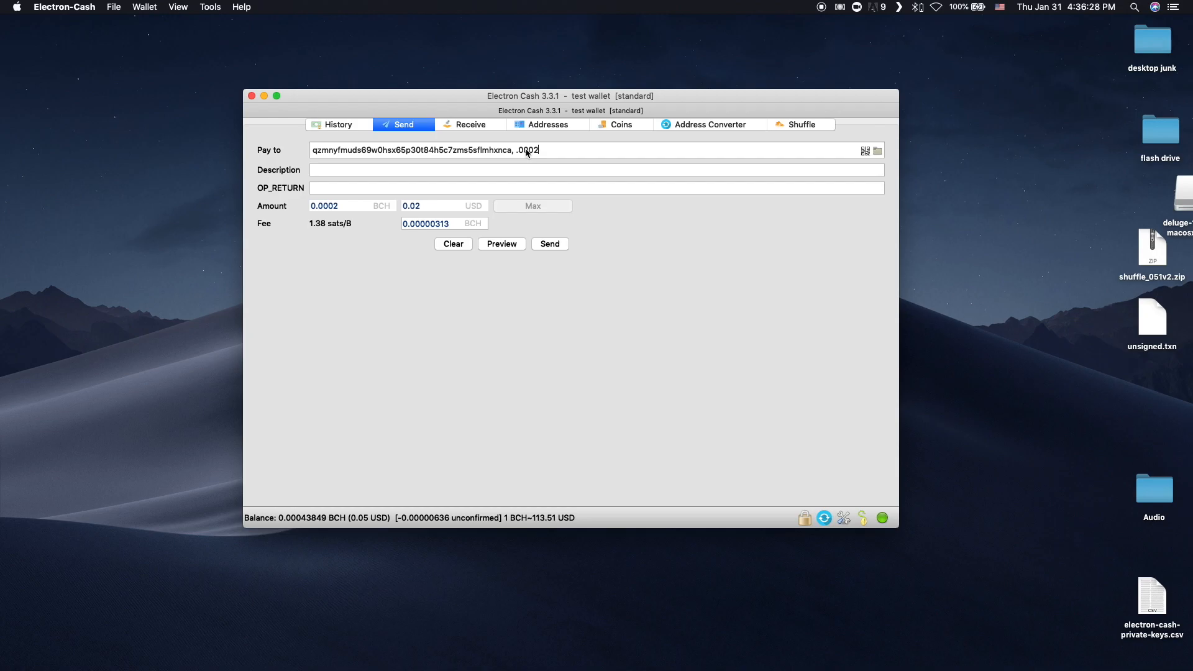
{"action": "left_click", "coordinate": [547, 125]}
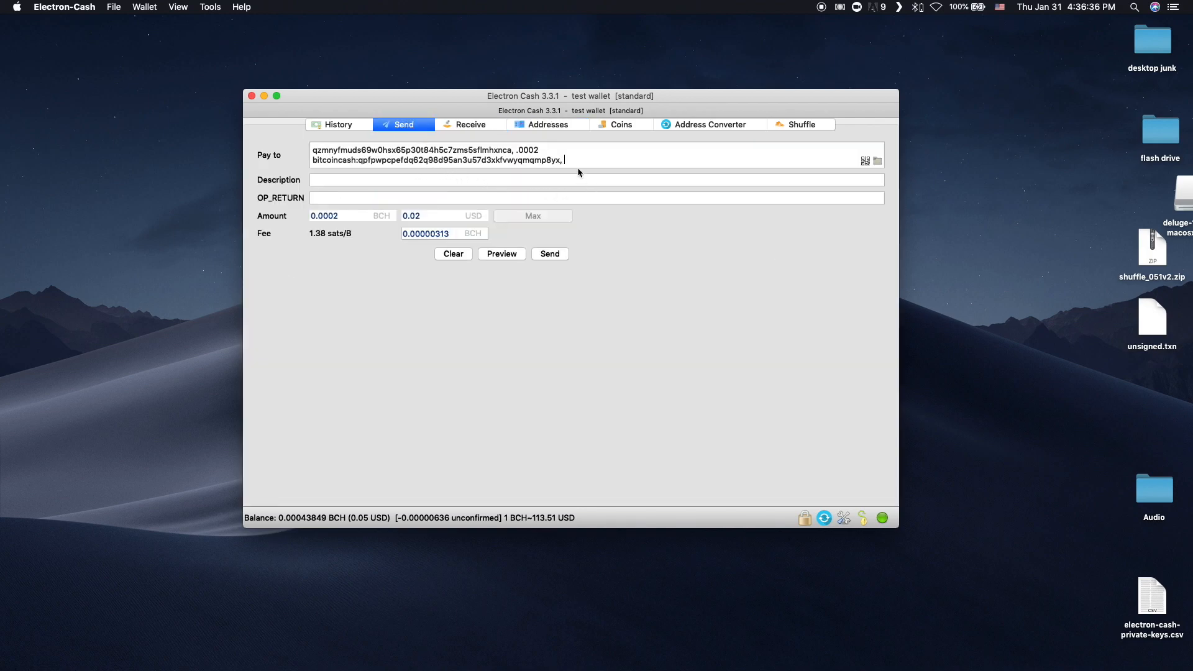
{"action": "type", "text": ".0"}
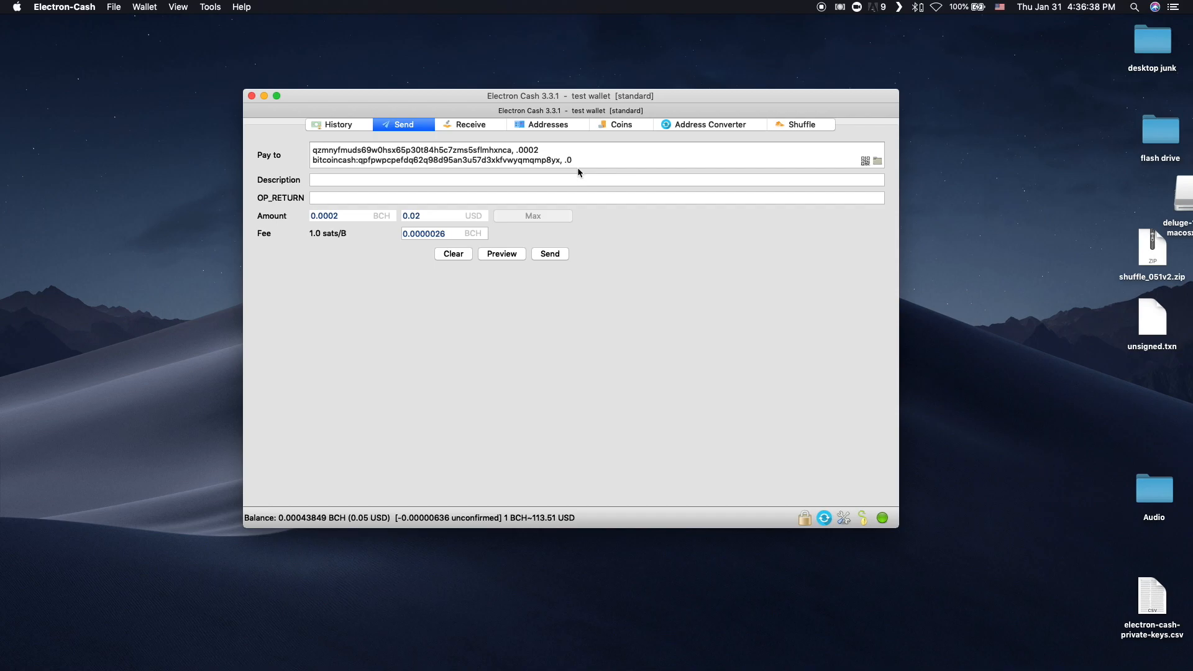
{"action": "type", "text": "0.0004"}
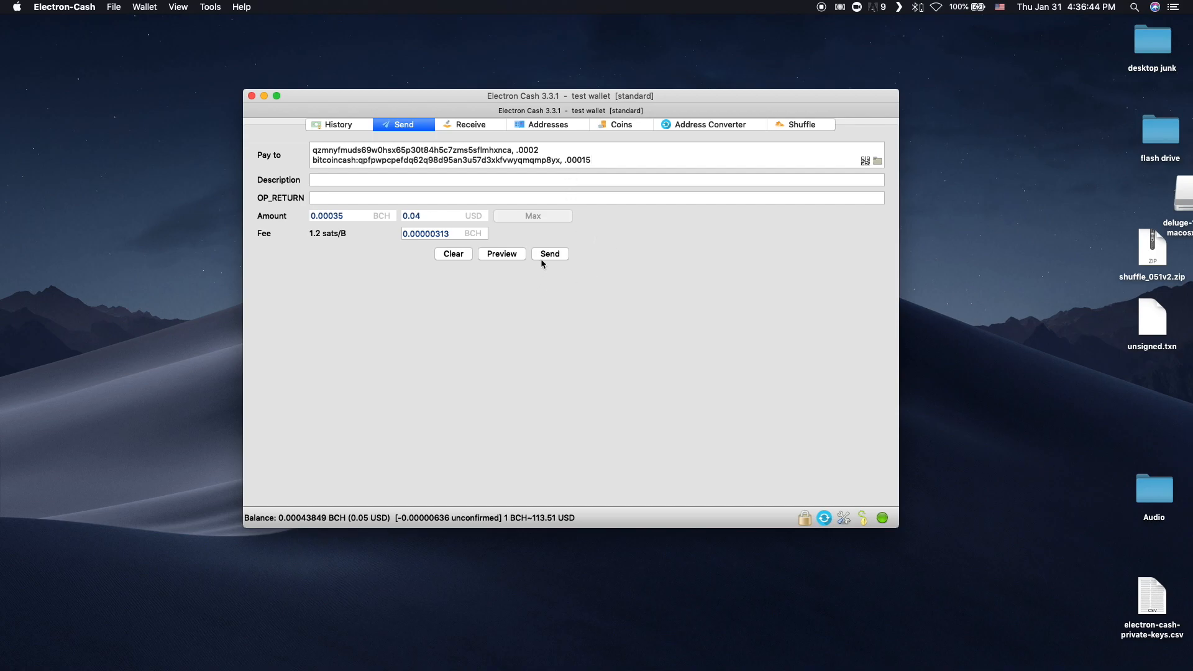
Send the transaction to both addresses and confirm with the wallet password
{"action": "left_click", "coordinate": [550, 253]}
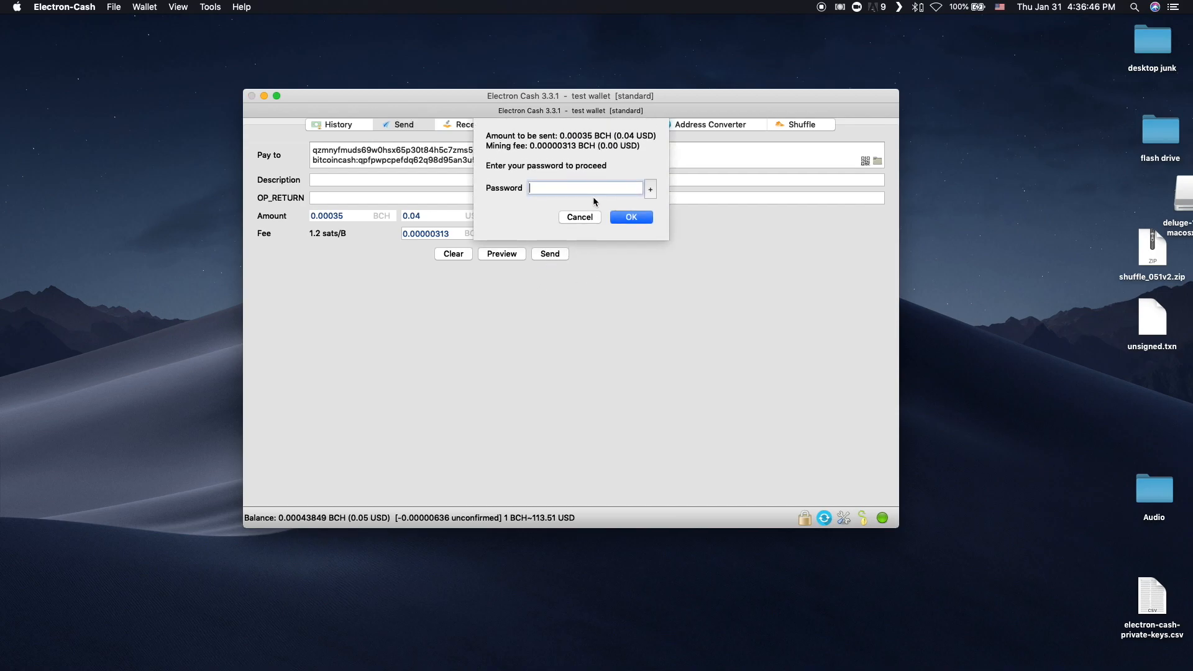
{"action": "type", "text": "password"}
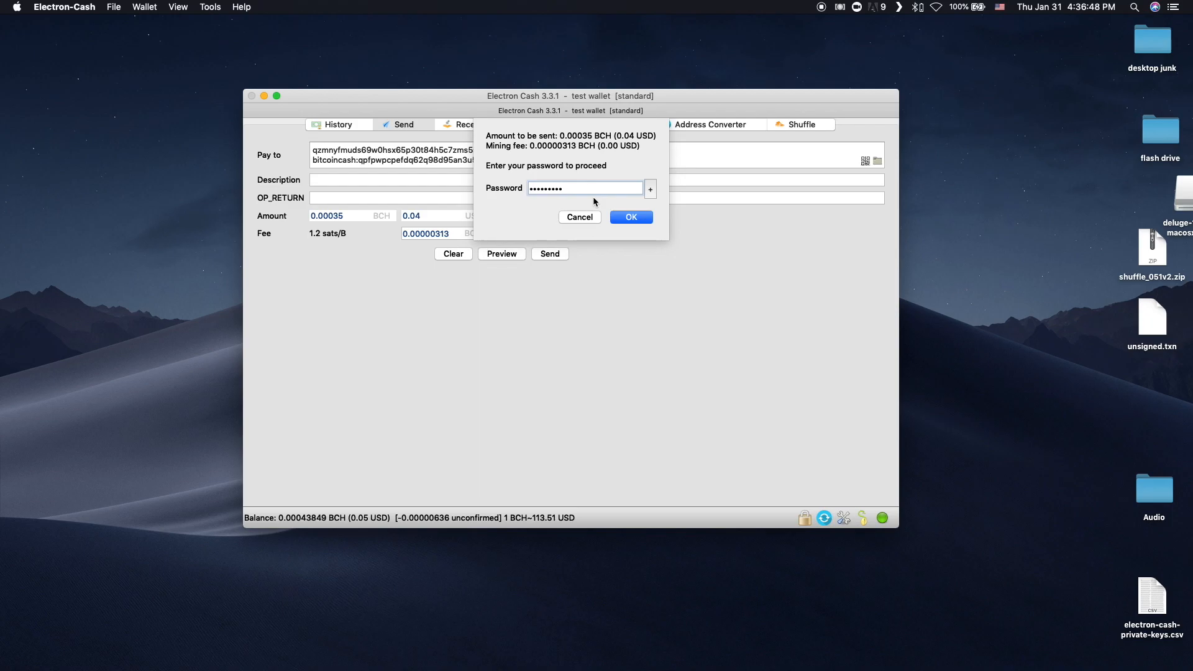